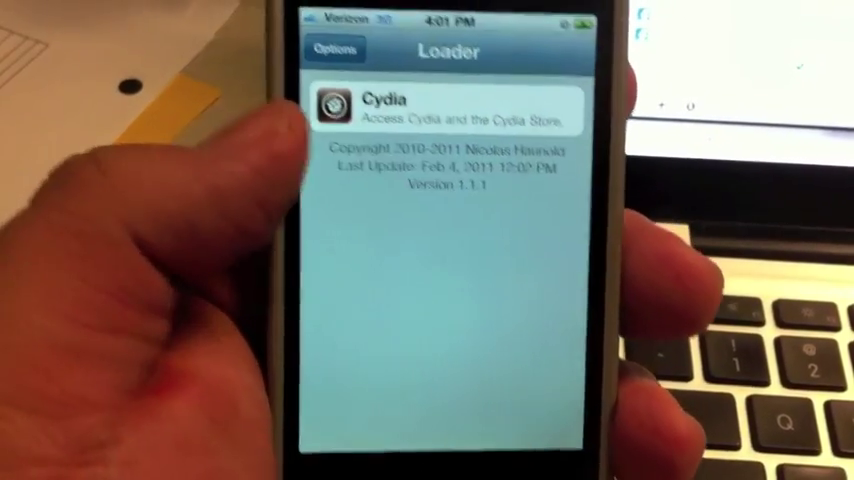
- Select Cydia in the greenpois0n Loader to bring up the Install Cydia action sheet
{"action": "left_click", "coordinate": [435, 105]}
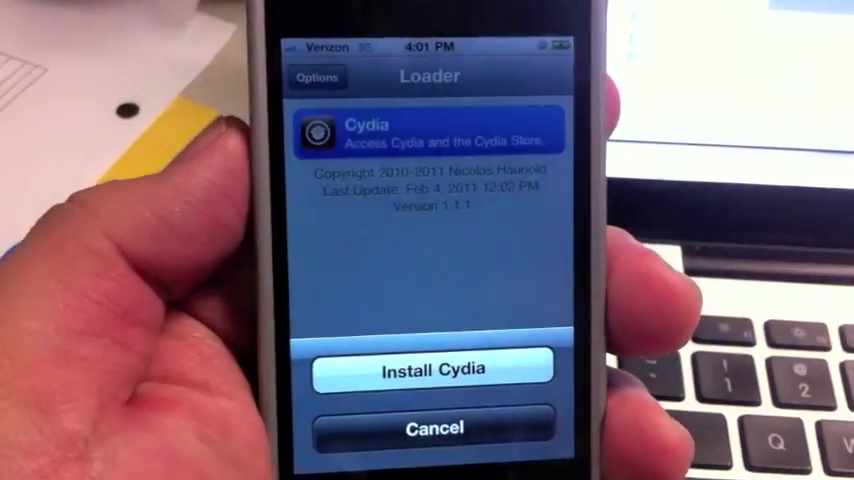